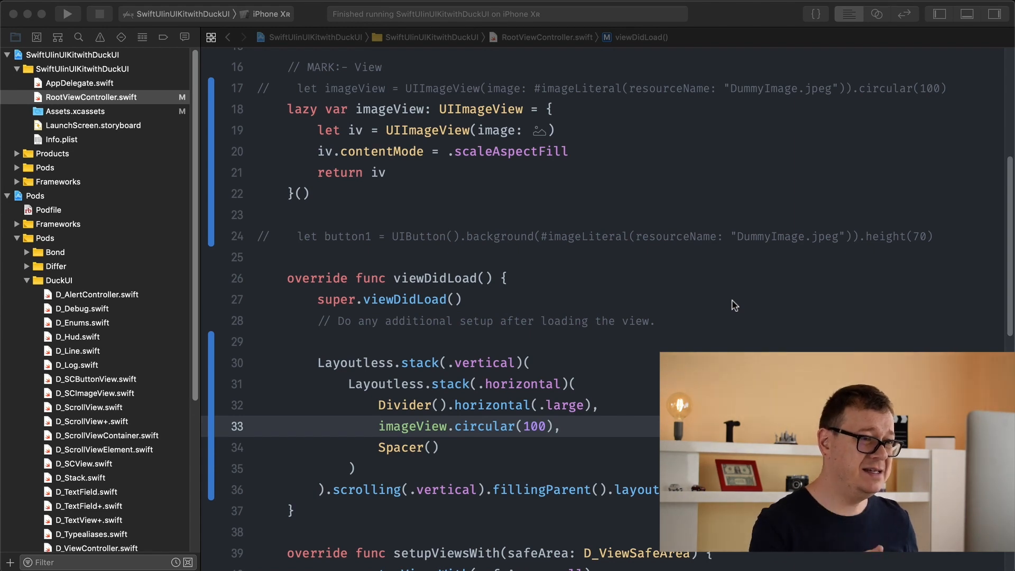
mouse_move(583, 386)
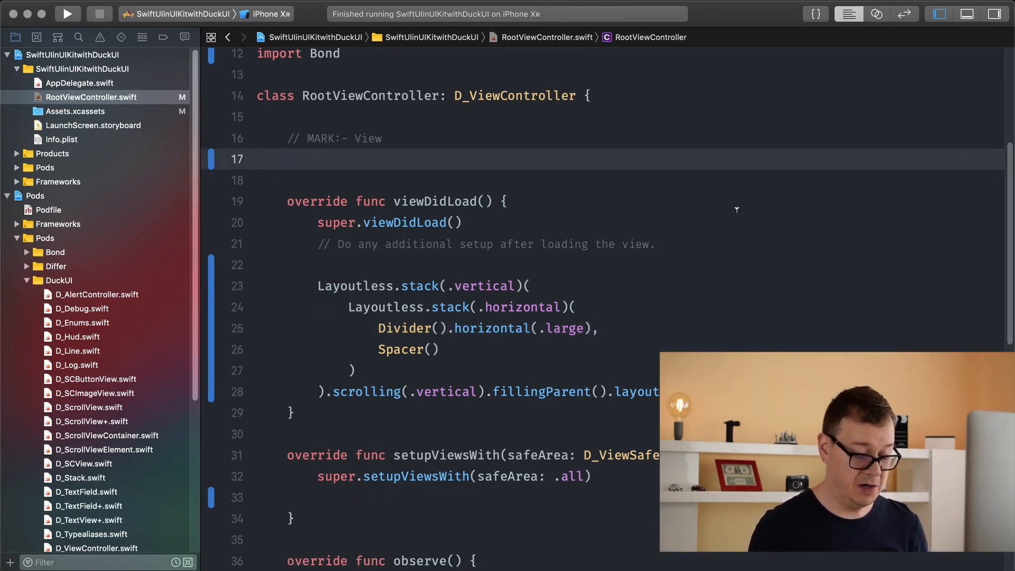
Step: Declare texField0 as UITextField().debug() and add it to the horizontal stack after Divider
type("let")
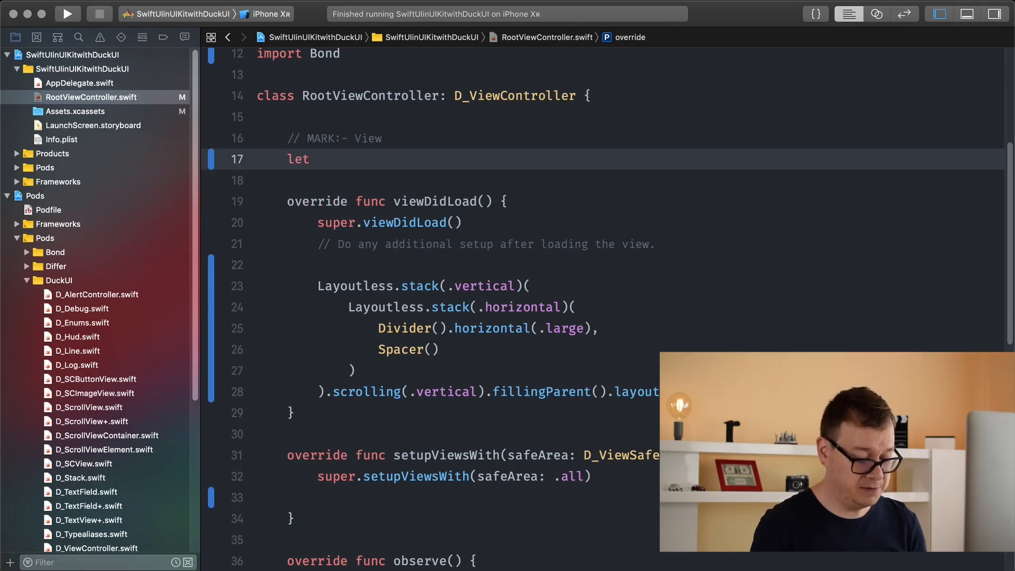
type("texField")
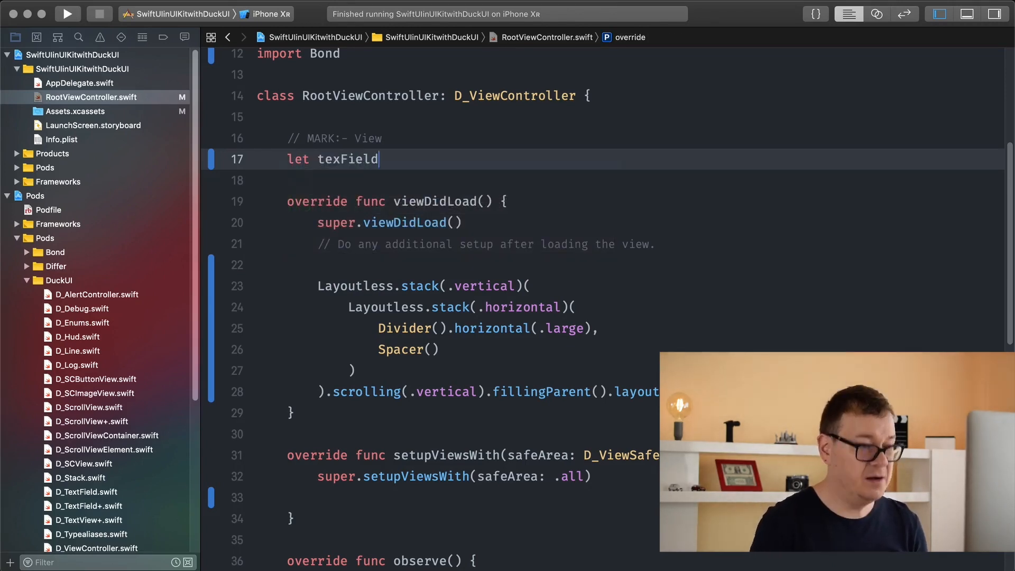
type("0")
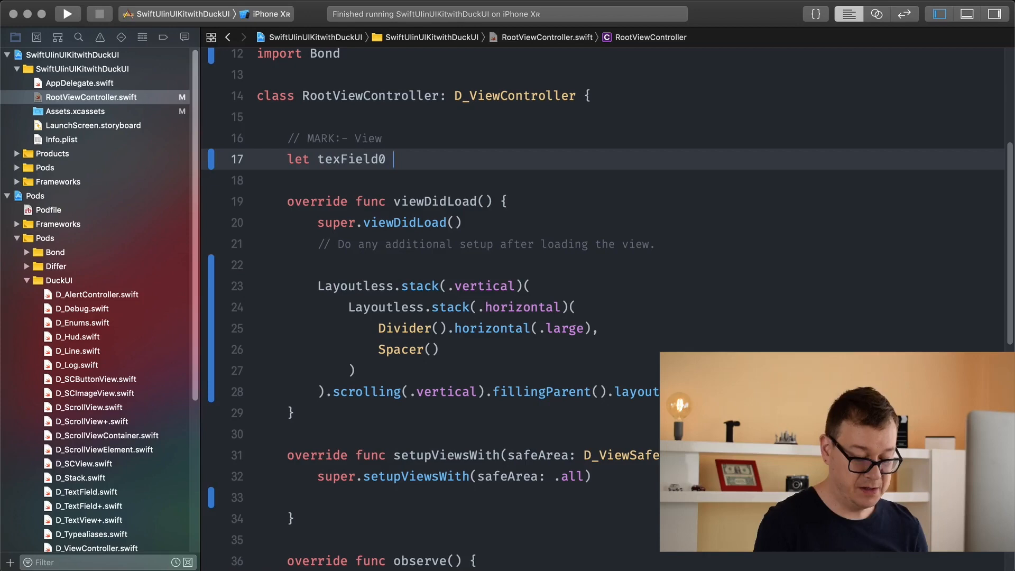
type("= UI")
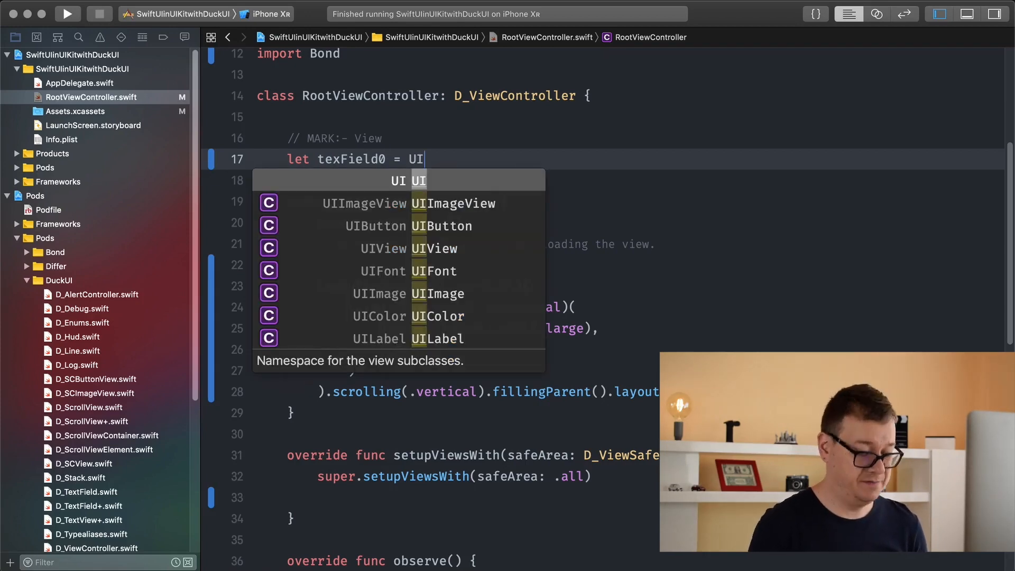
type("Tex")
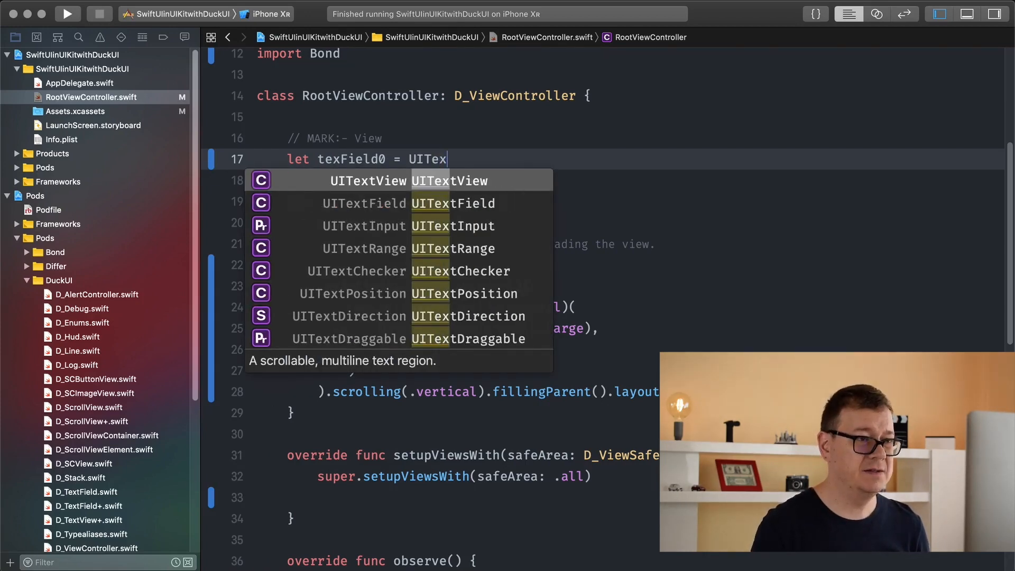
left_click(364, 203)
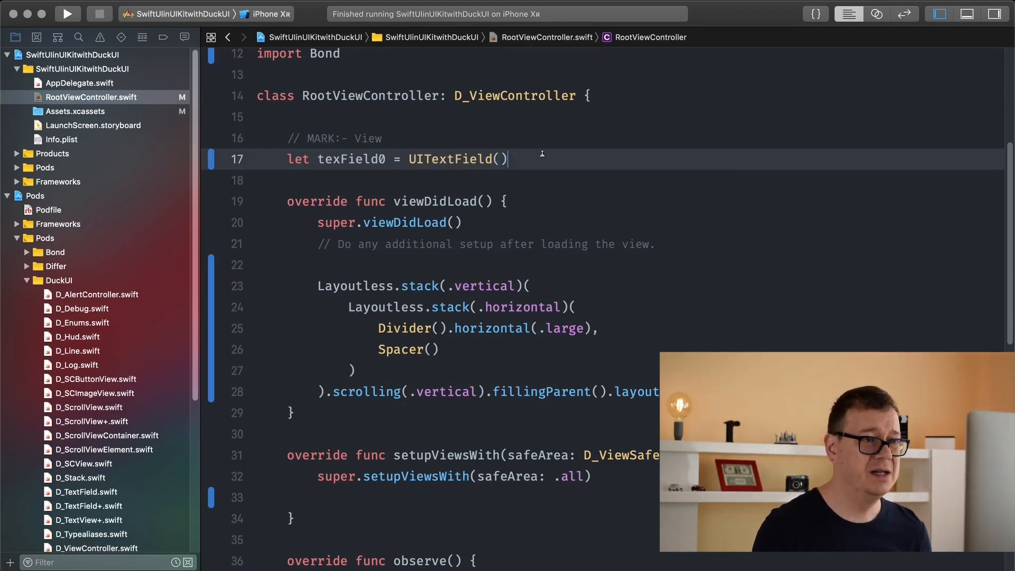
type(".debug(")
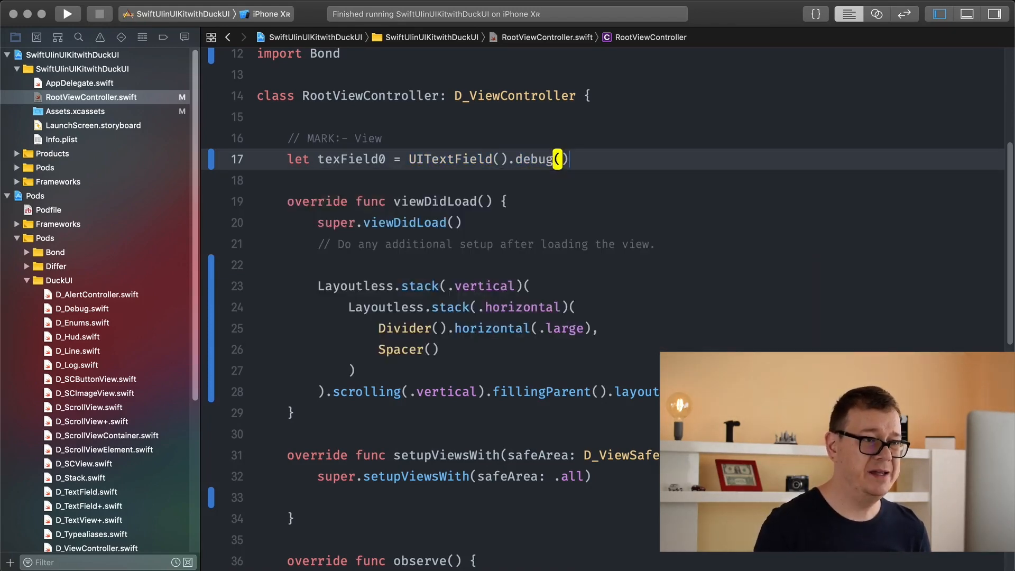
double_click(352, 159)
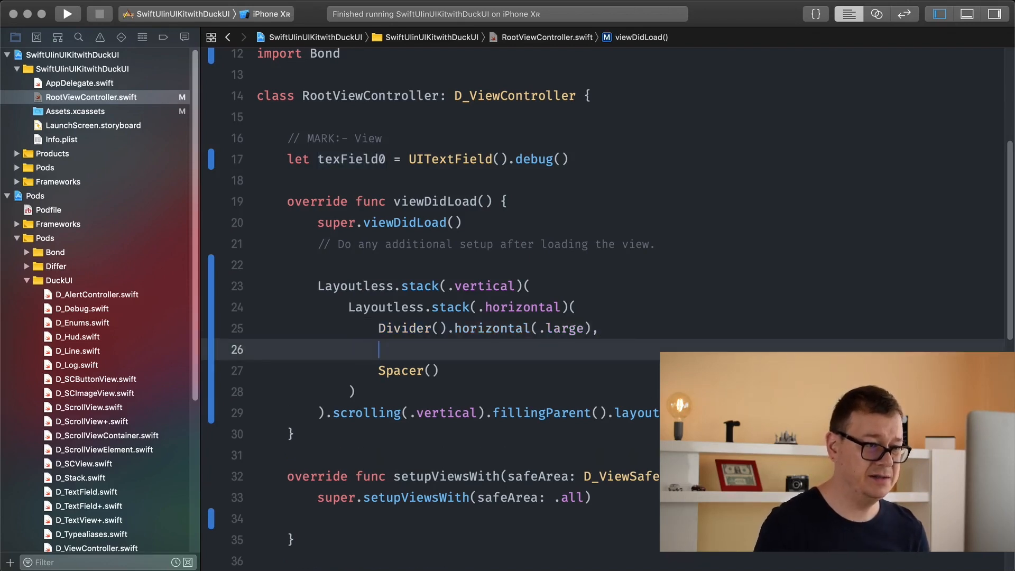
type("texField0,")
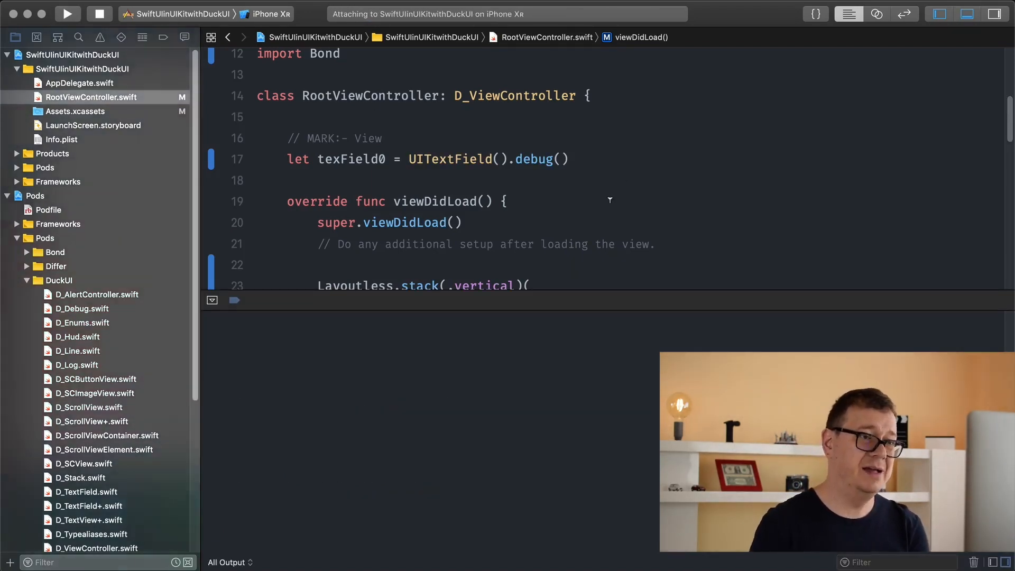
left_click(67, 14)
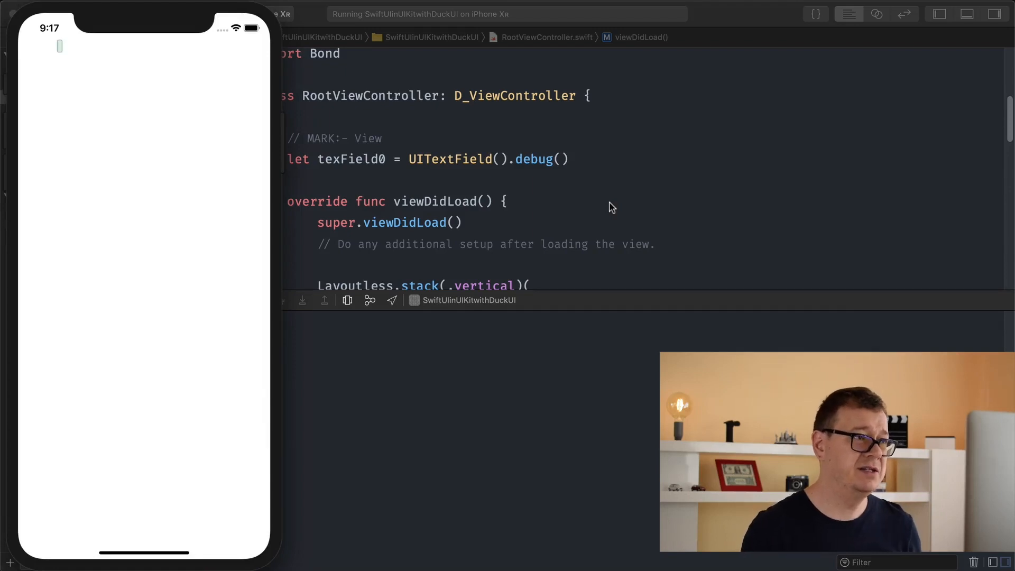
mouse_move(386, 136)
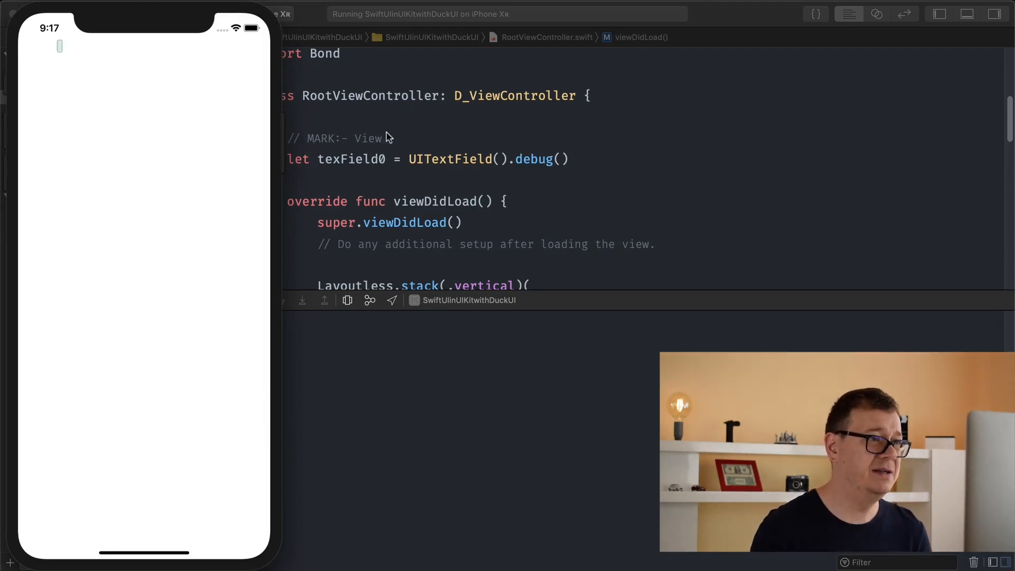
mouse_move(36, 46)
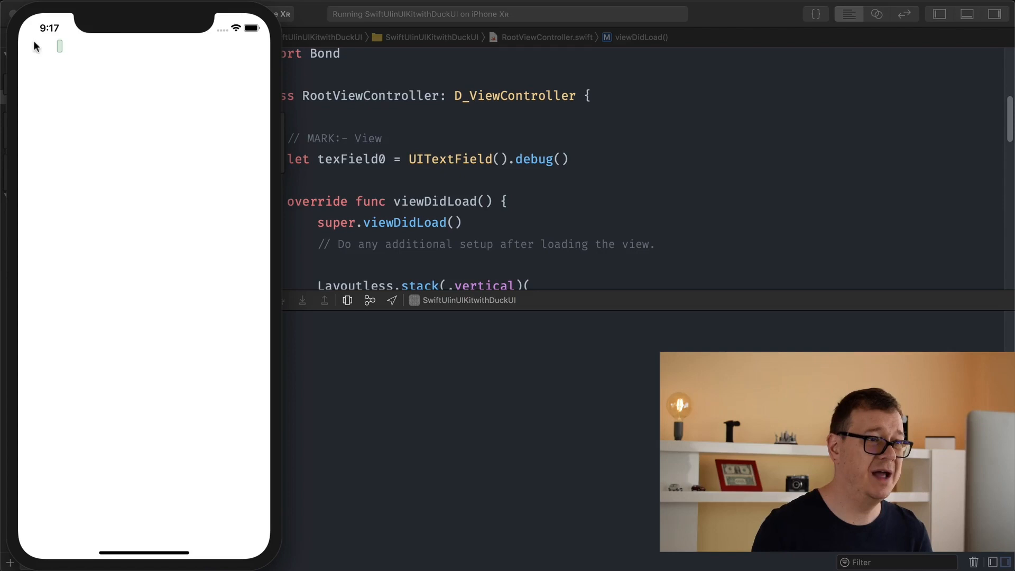
mouse_move(578, 168)
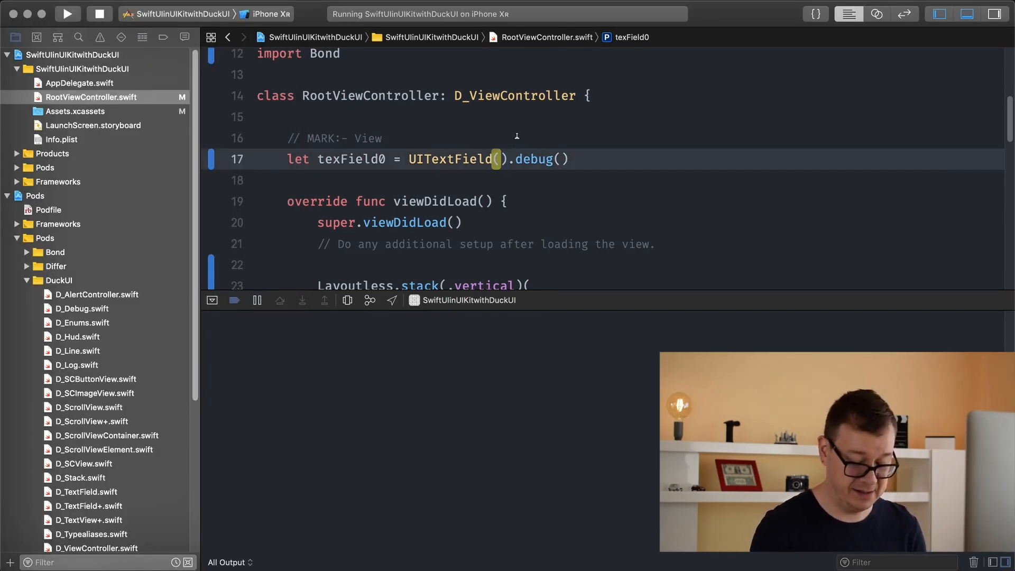
Step: Chain .setWidth(100) before .debug() on the texField0 declaration
type(".wi")
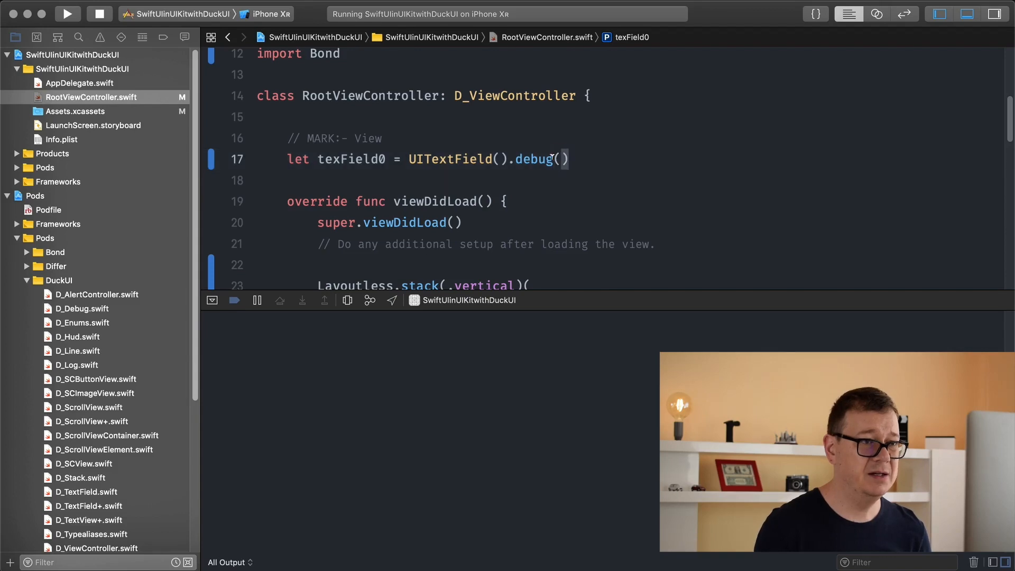
type("setWidth")
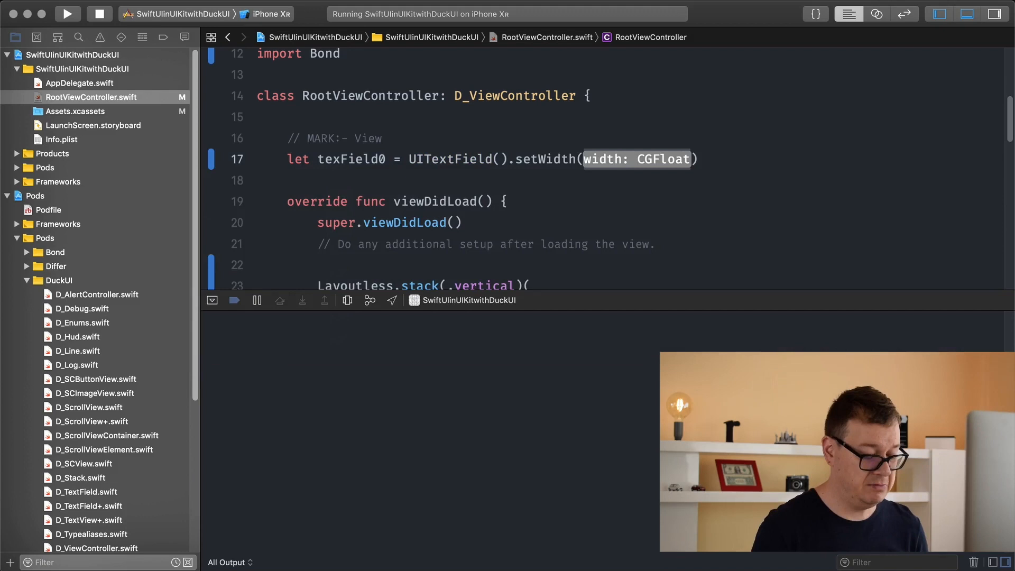
type("100")
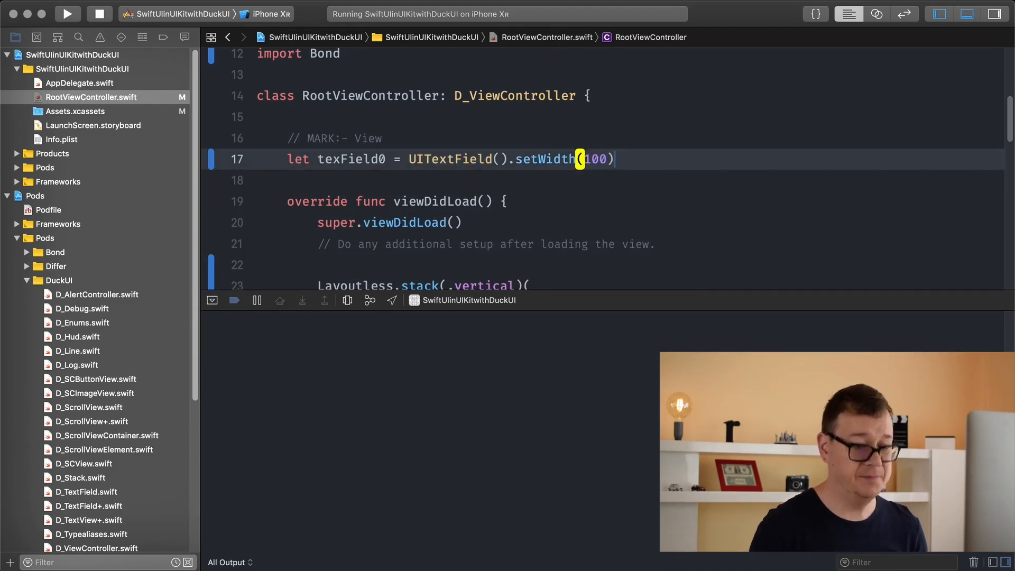
type(".")
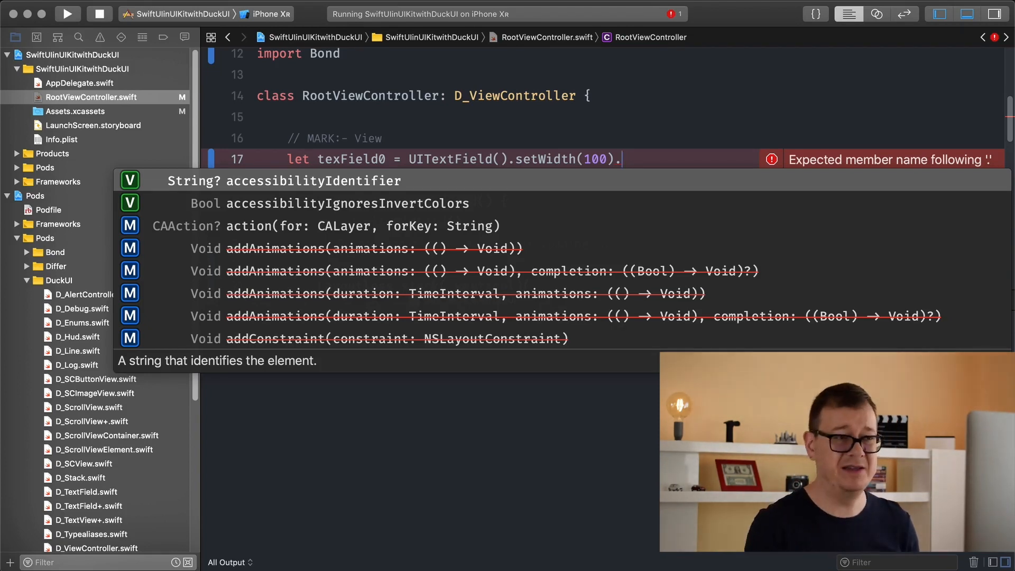
type("debug(")
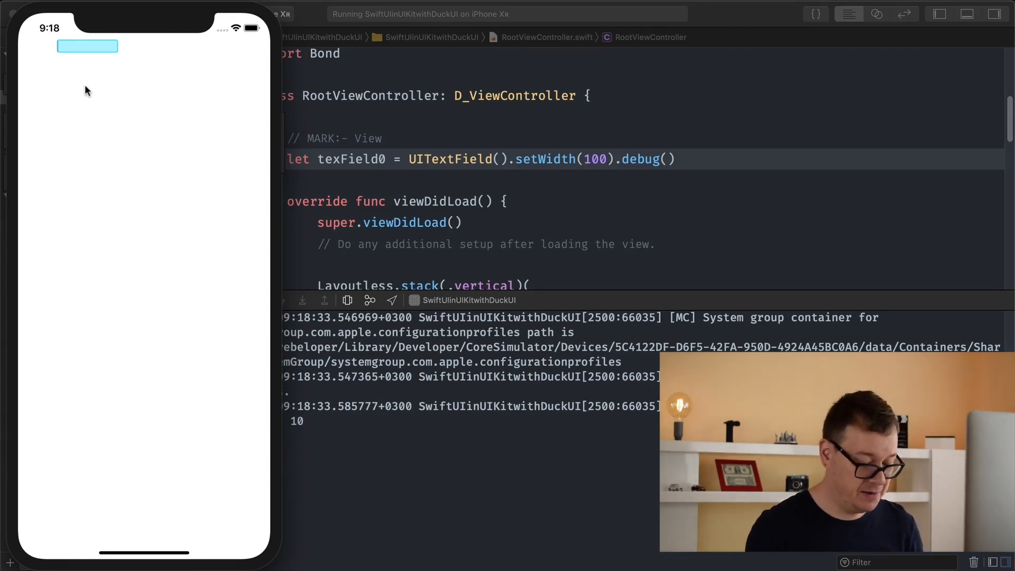
Step: Type 'Hellor' while texField0 stays UITextField().setWidth(100).debug()
type("Hellor")
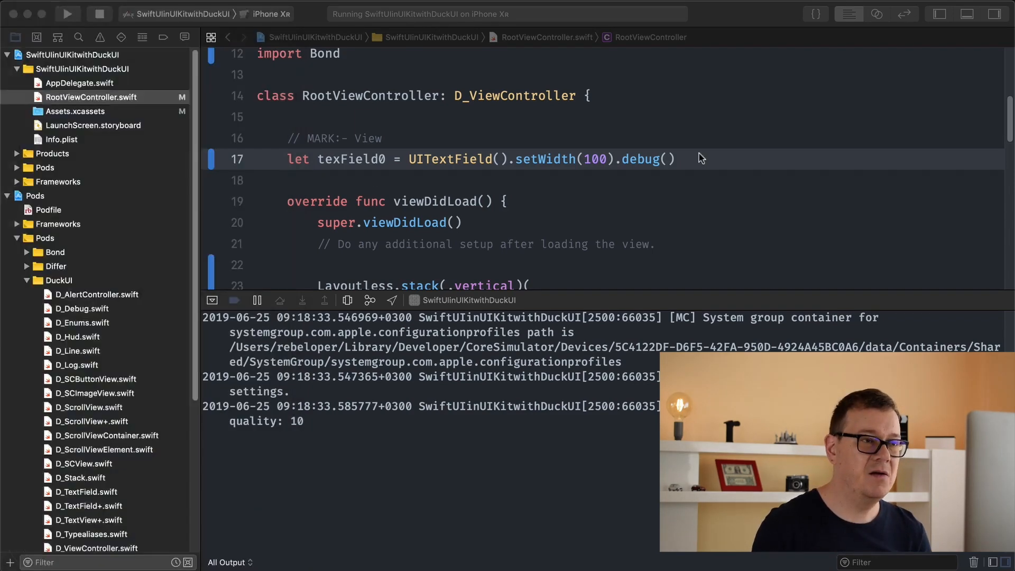
Step: Replace UITextField with D_TextField in texField0's declaration and run the app
left_click(421, 159)
type("D_")
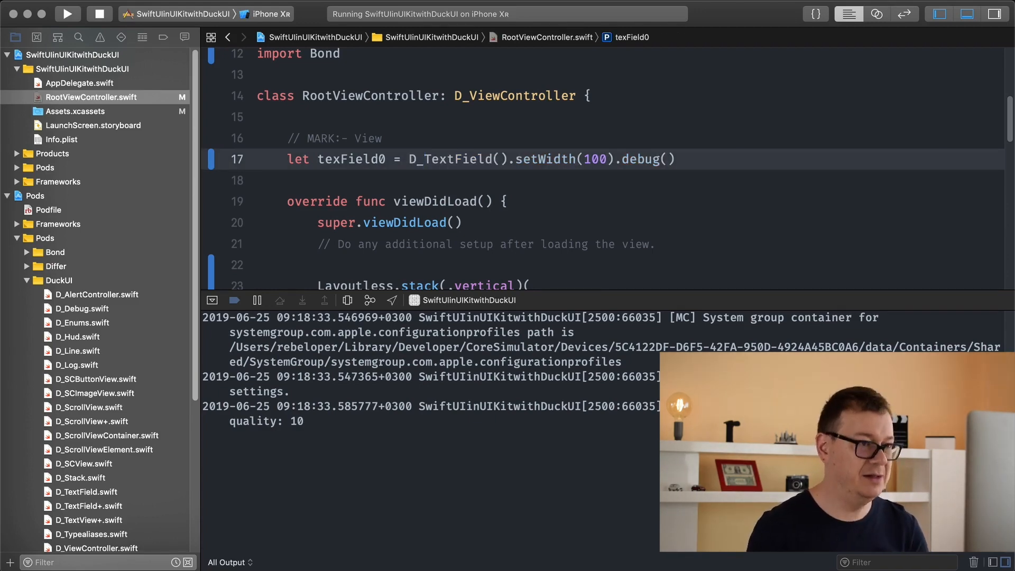
left_click(68, 13)
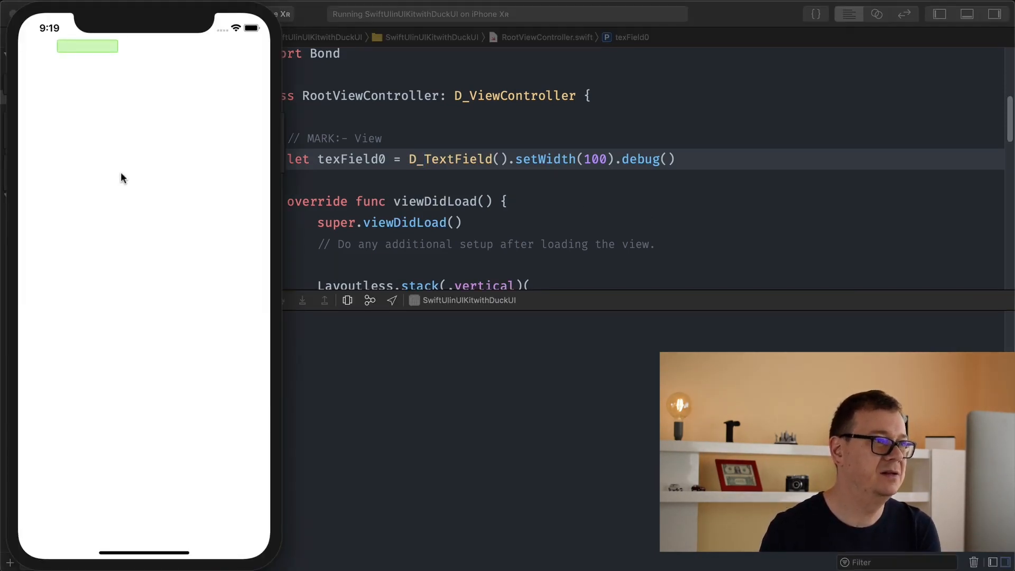
Step: Type 'Hello' into the running app's green D_TextField in the simulator
left_click(87, 46)
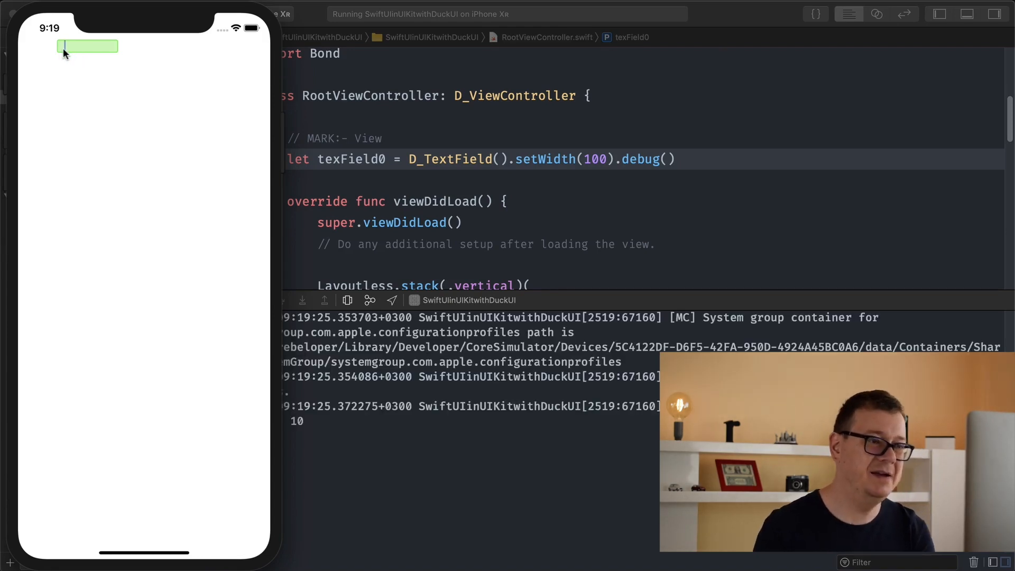
type("H")
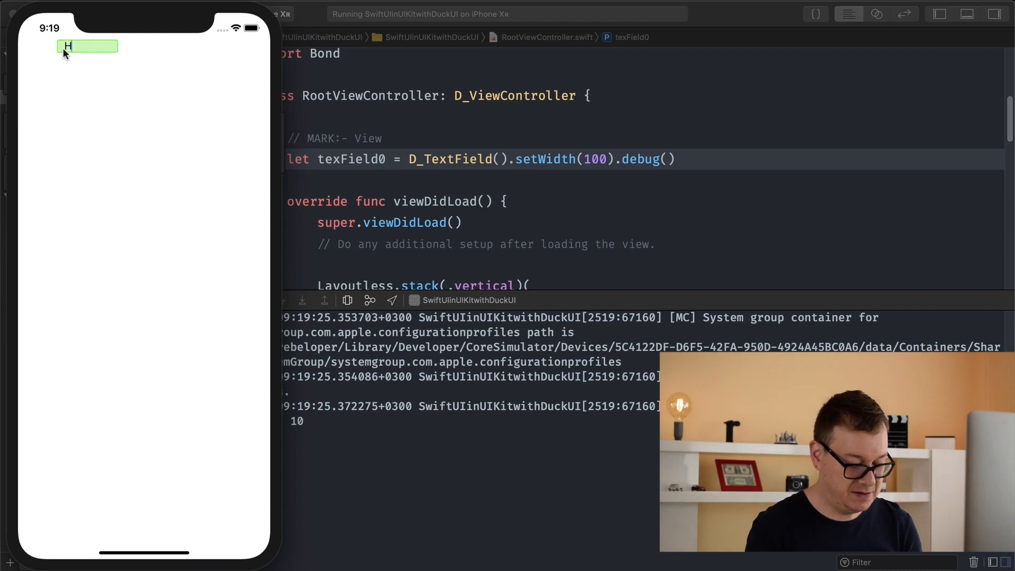
type("ello")
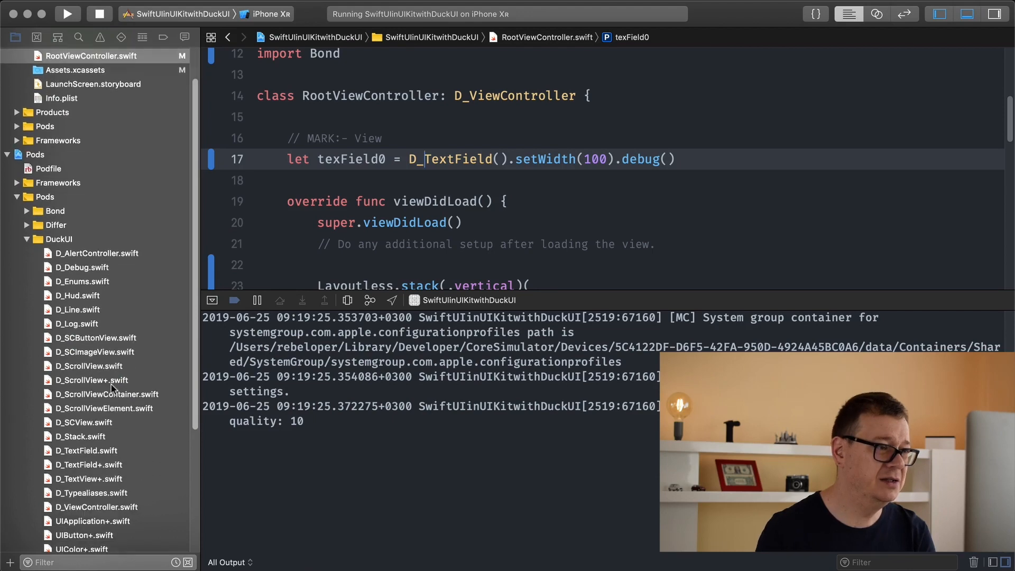
Step: Open DuckUI's D_TextField.swift and select the default 12-point right inset in init
left_click(86, 430)
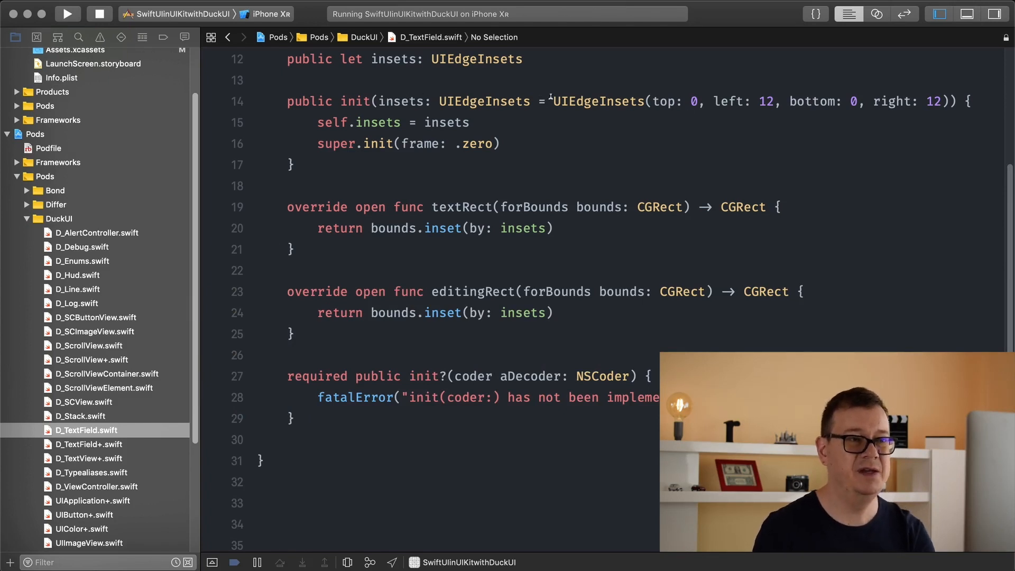
double_click(767, 101)
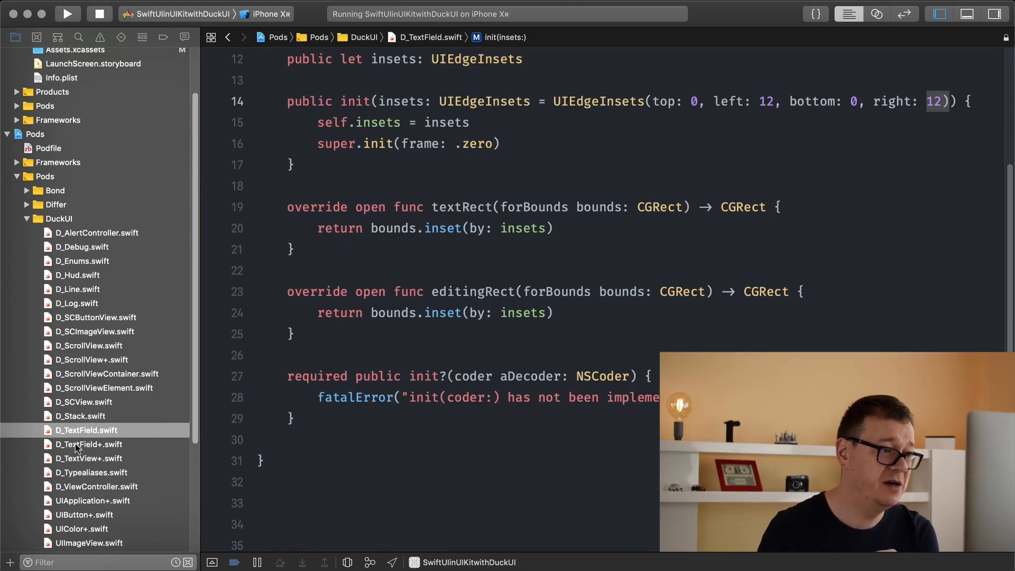
Step: Browse D_TextField+.swift's placeholder, corner, border and keyboard helper methods
left_click(88, 444)
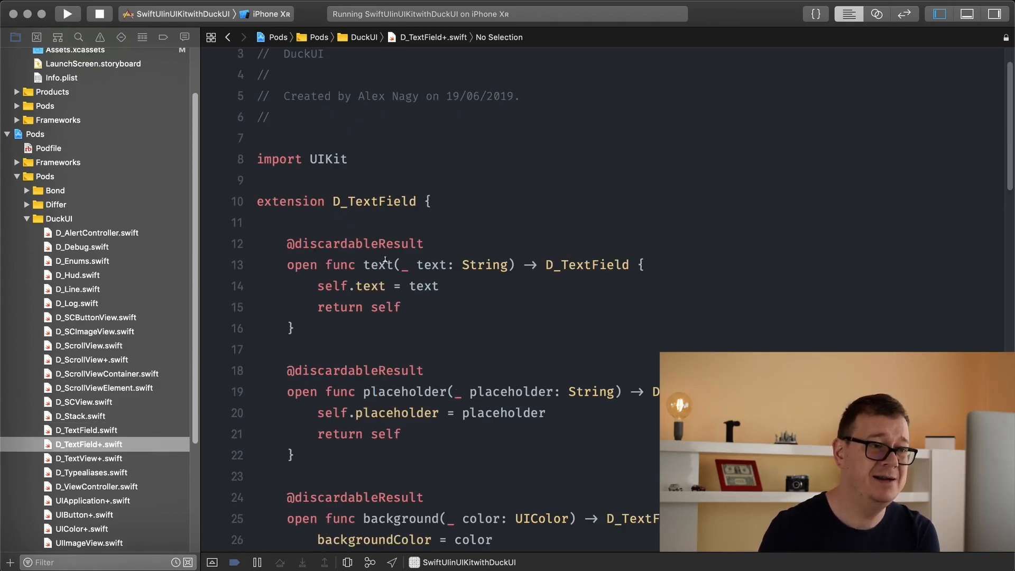
left_click(386, 265)
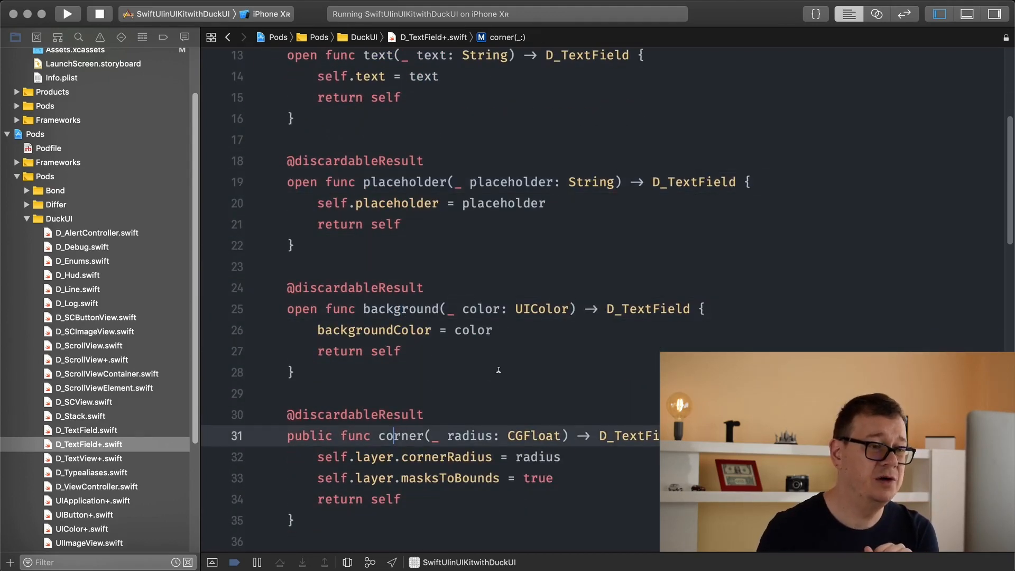
scroll("down", 3)
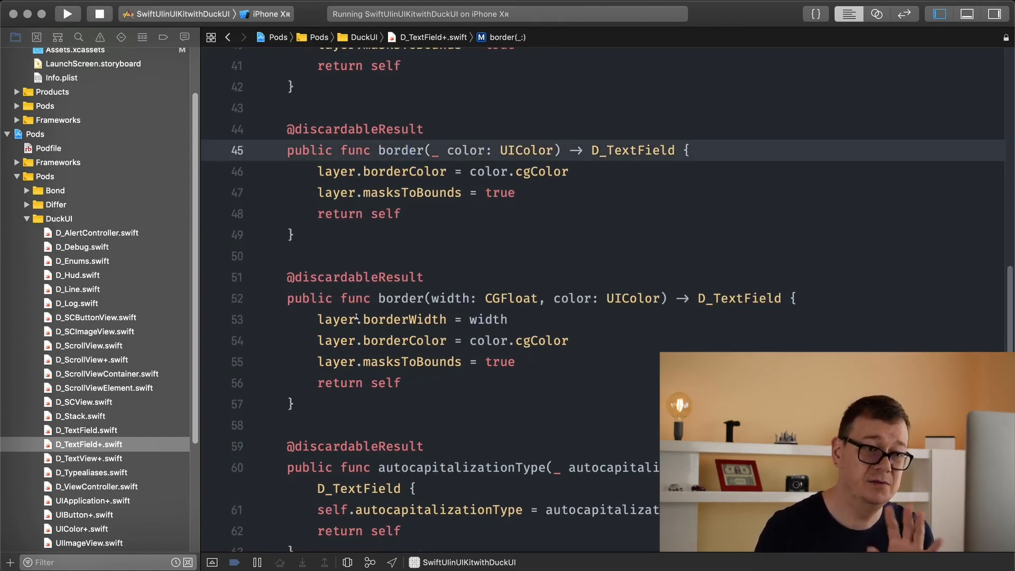
scroll("down", 3)
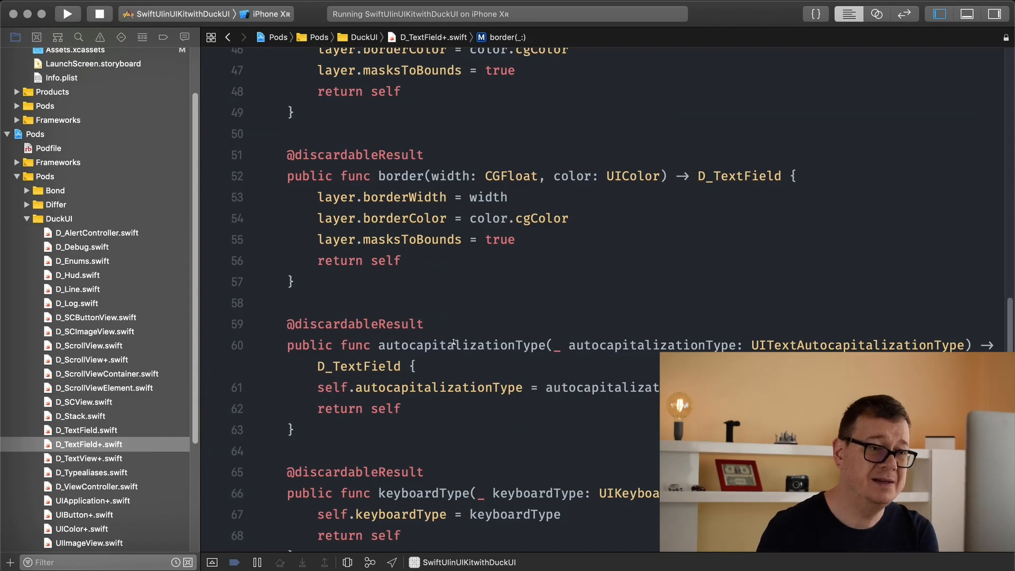
scroll("down", 3)
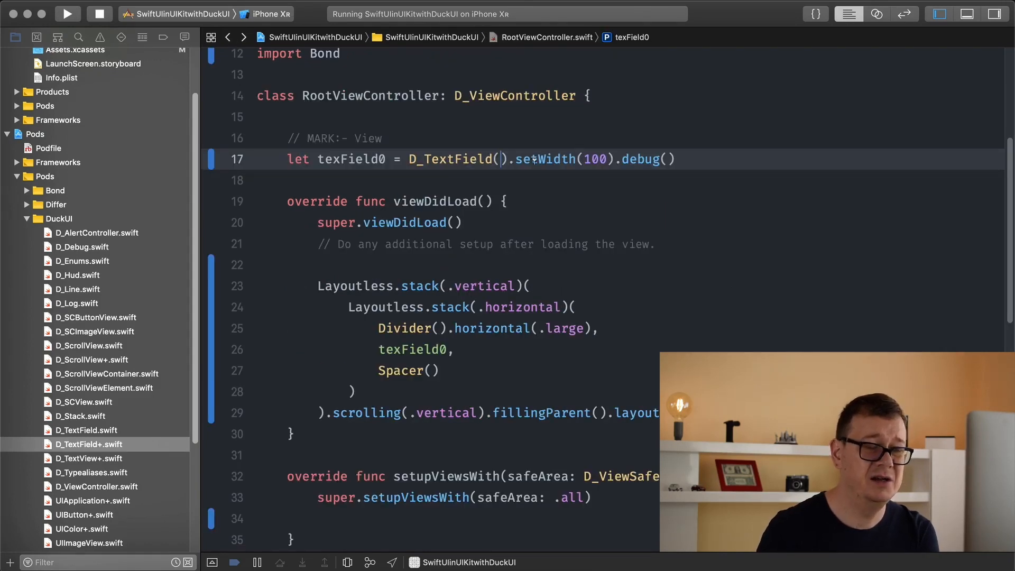
Step: Chain .isSecureTextEntry(true) after D_TextField() on texField0 and rebuild the app
left_click(500, 159)
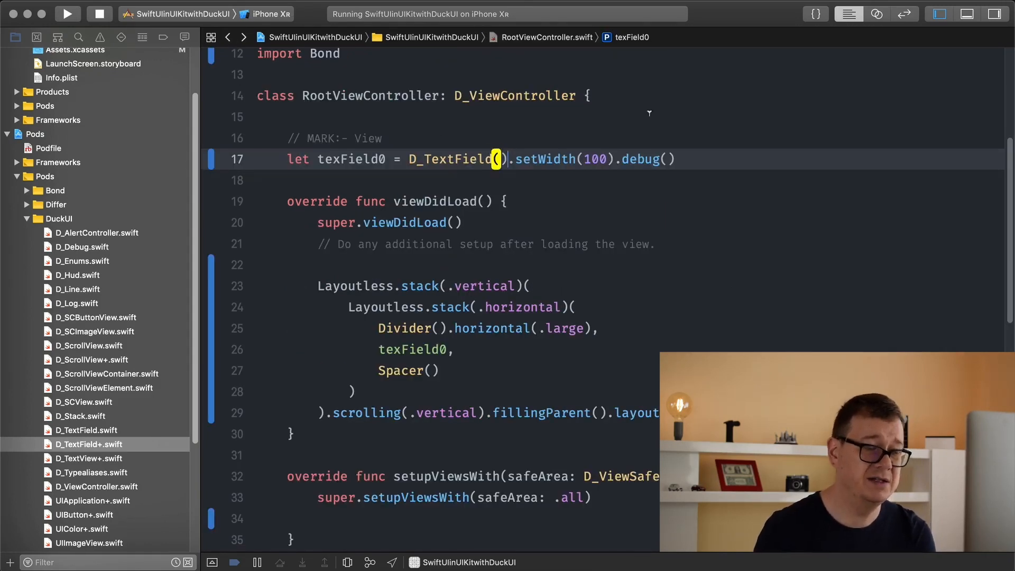
type("issec.")
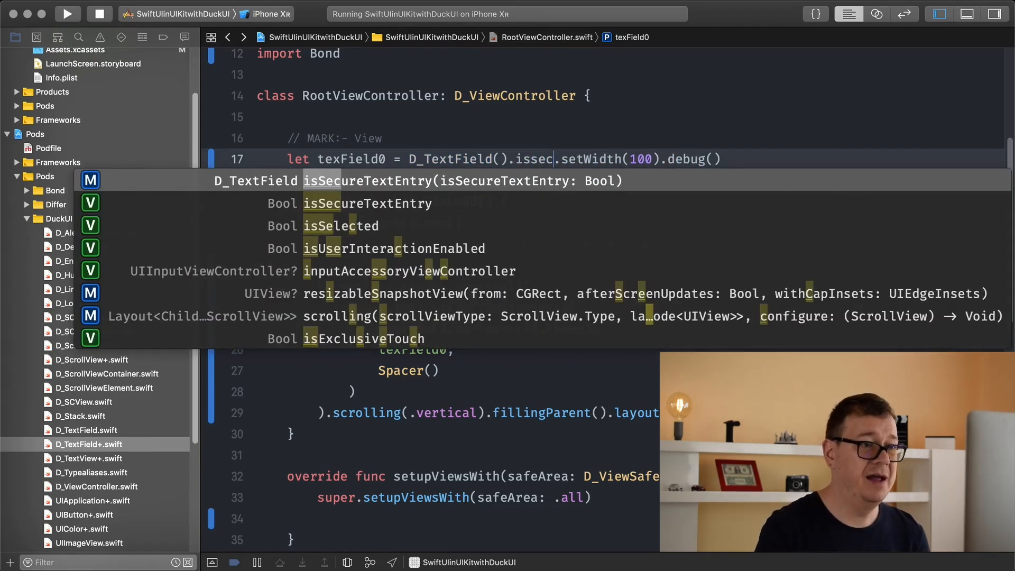
type("try(true")
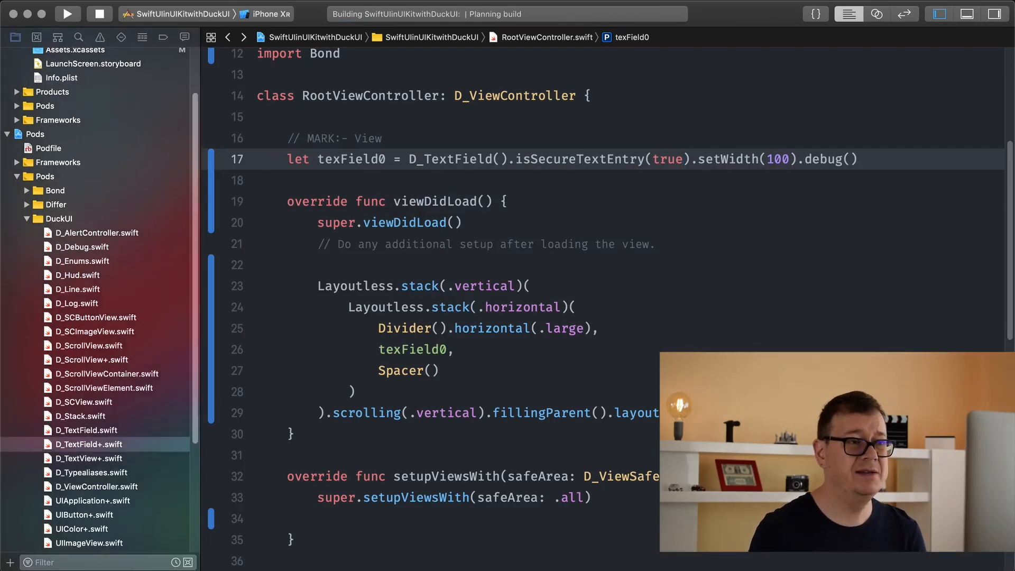
left_click(67, 14)
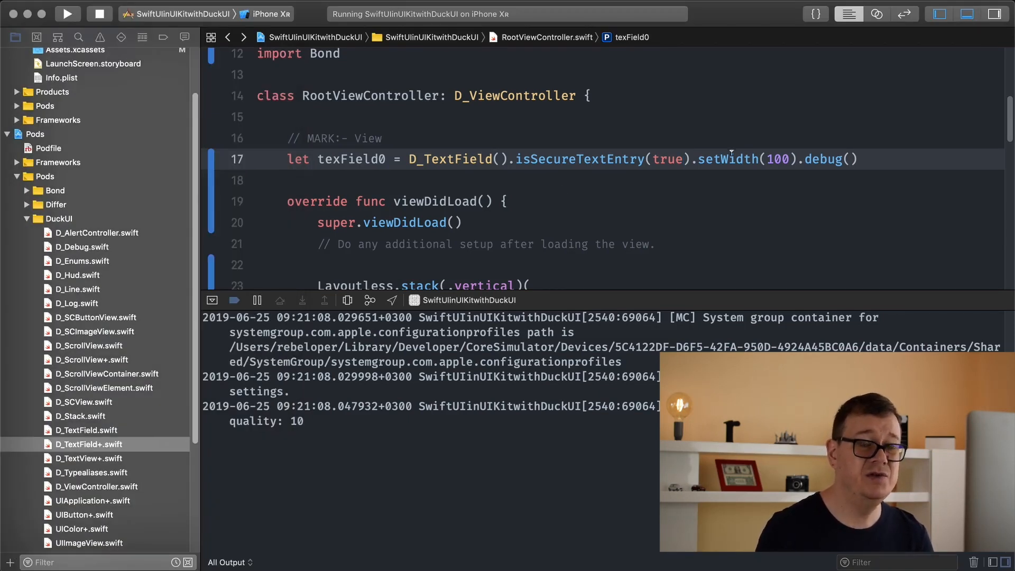
double_click(728, 159)
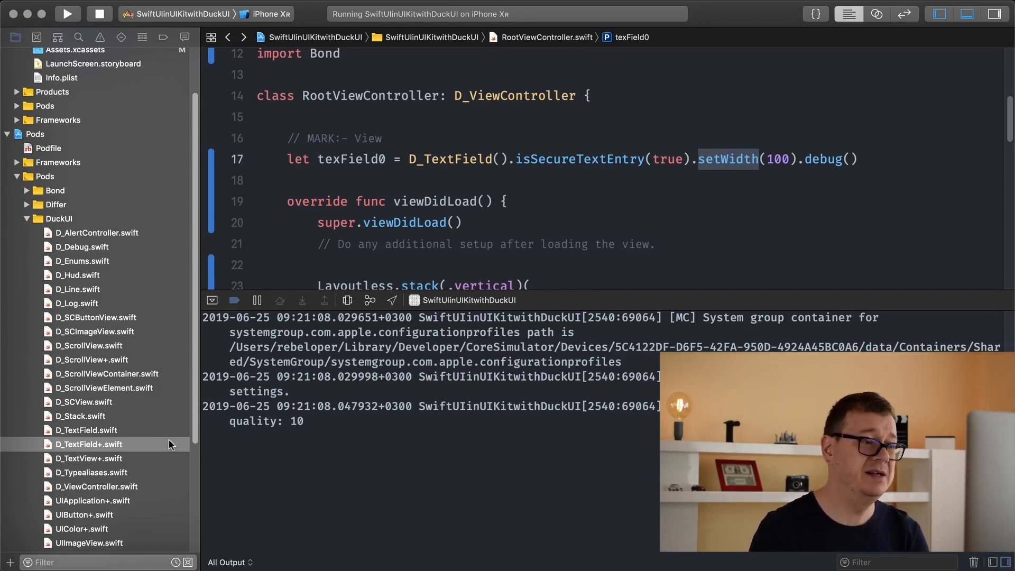
scroll("down", 3)
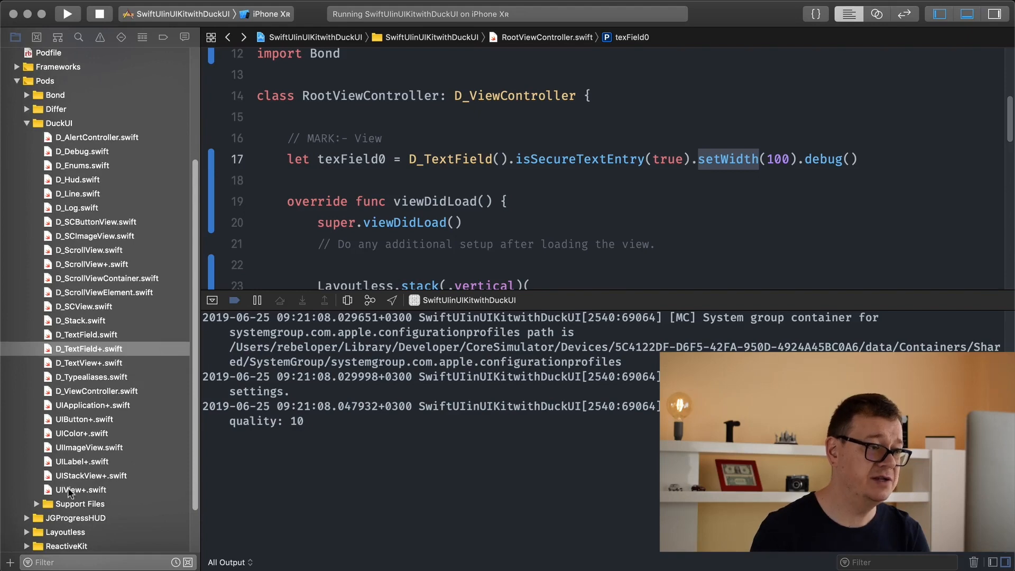